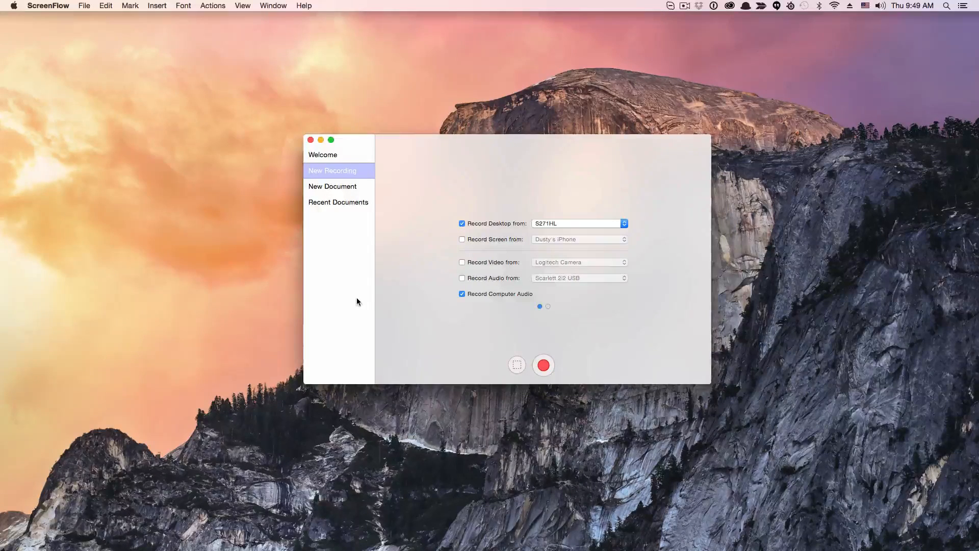
pyautogui.moveTo(355, 290)
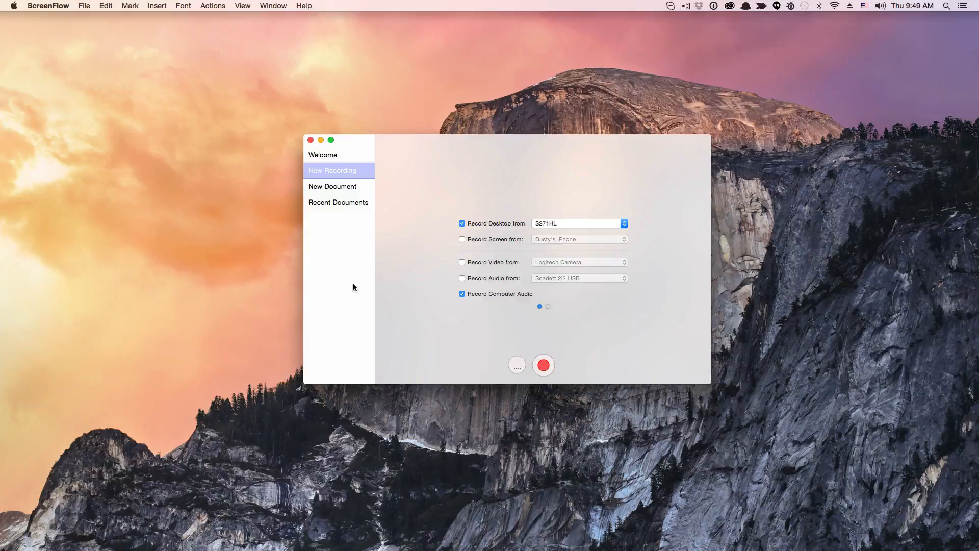
pyautogui.moveTo(353, 282)
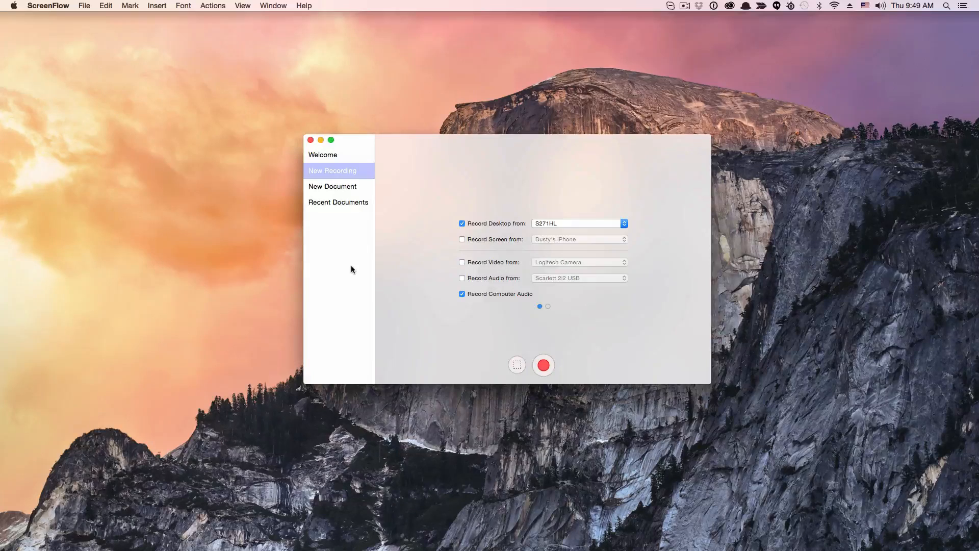
pyautogui.moveTo(440, 526)
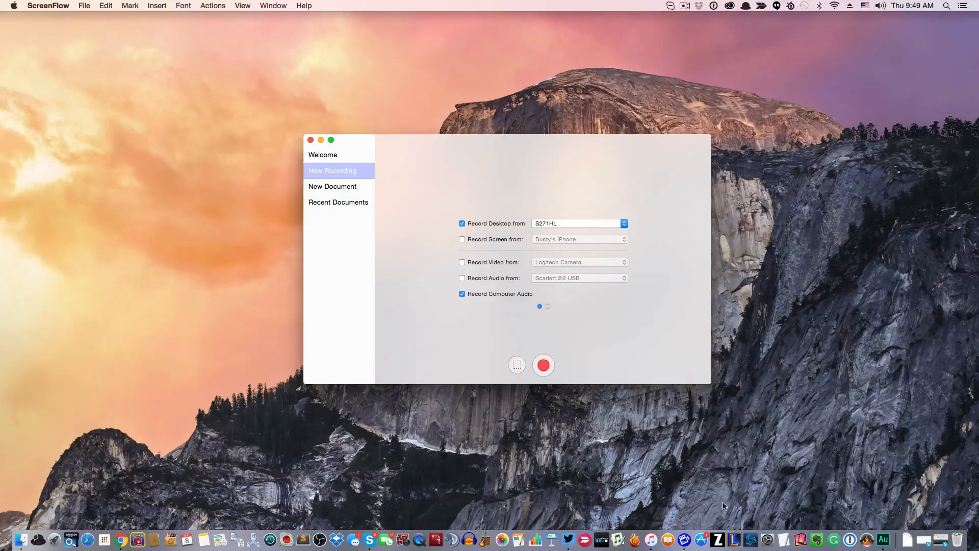
pyautogui.moveTo(671, 506)
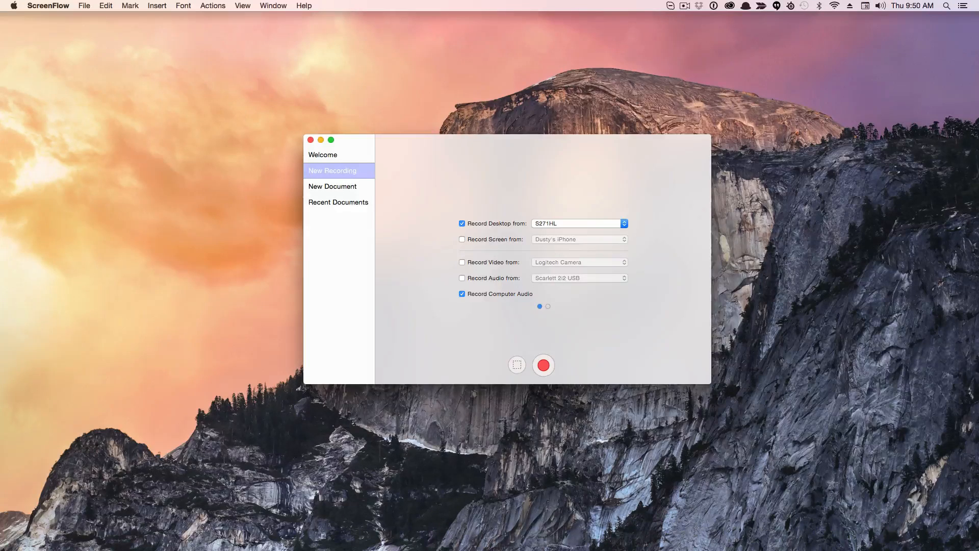
pyautogui.moveTo(445, 200)
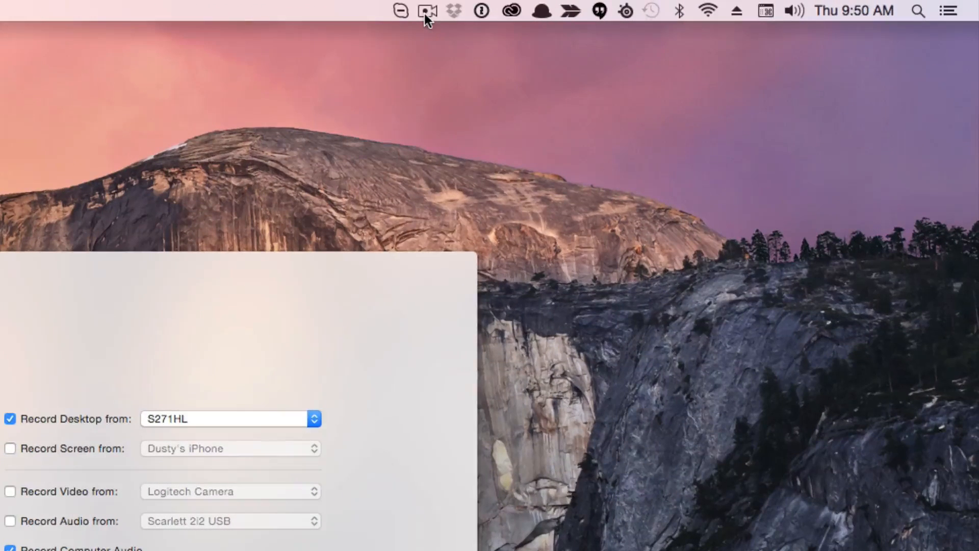
# Check the recording options, enable Record Screen from, and choose the iPhone as source
pyautogui.click(426, 11)
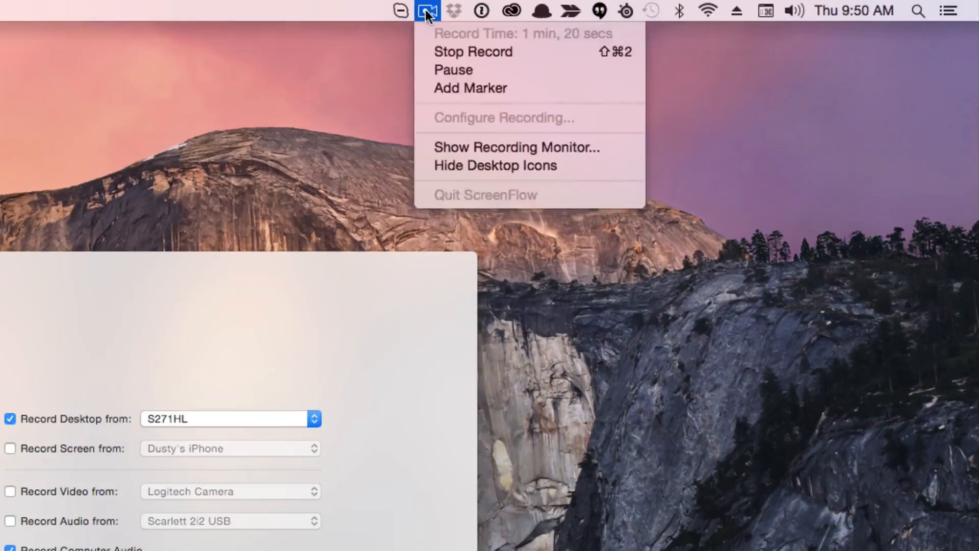
pyautogui.moveTo(452, 126)
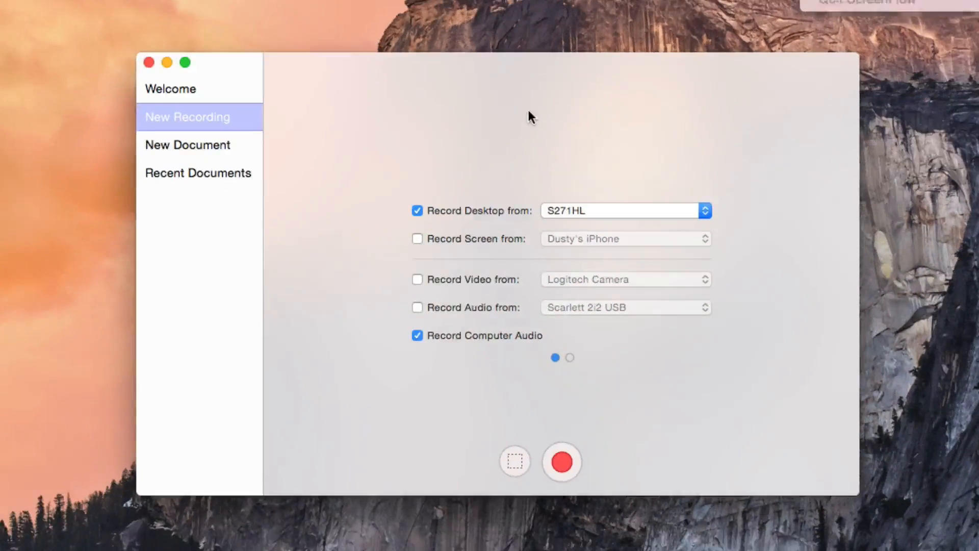
pyautogui.moveTo(672, 413)
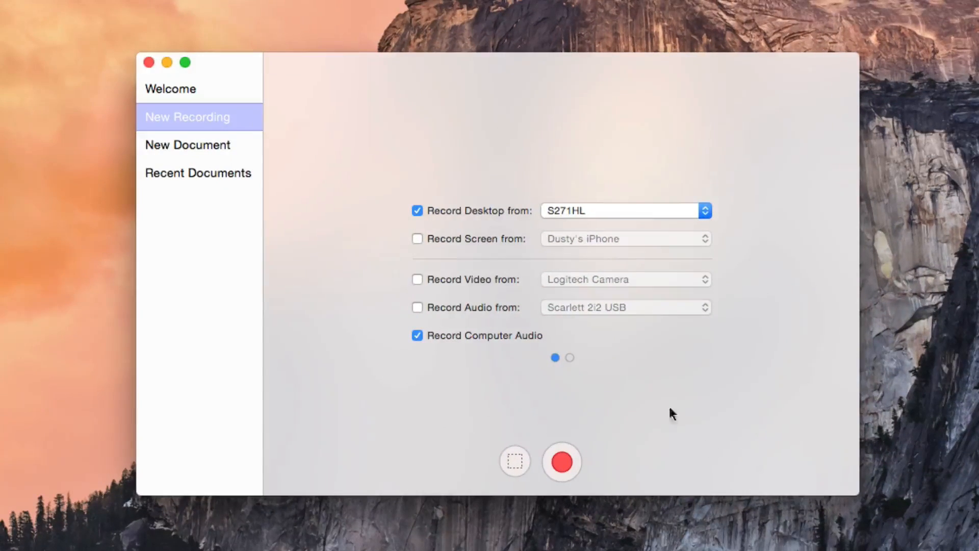
pyautogui.moveTo(354, 103)
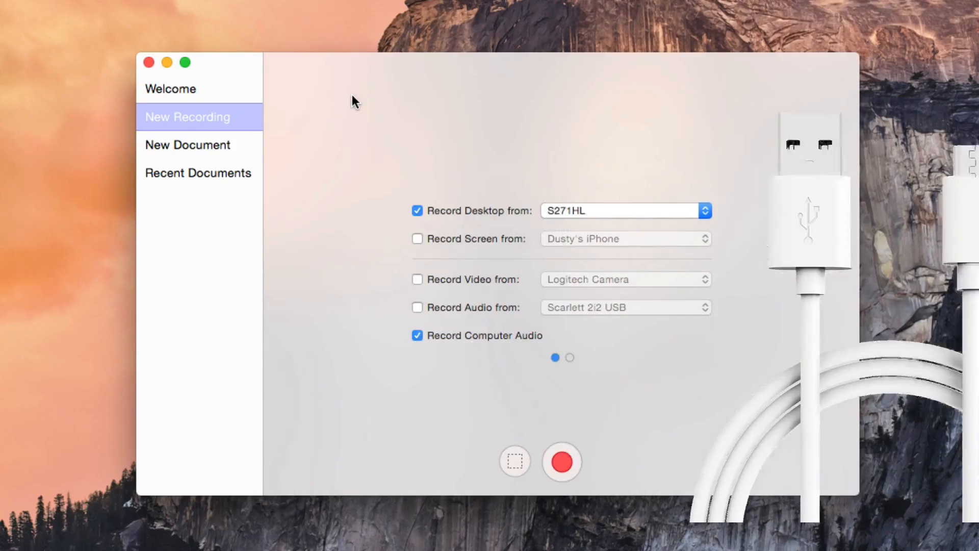
pyautogui.moveTo(6, 285)
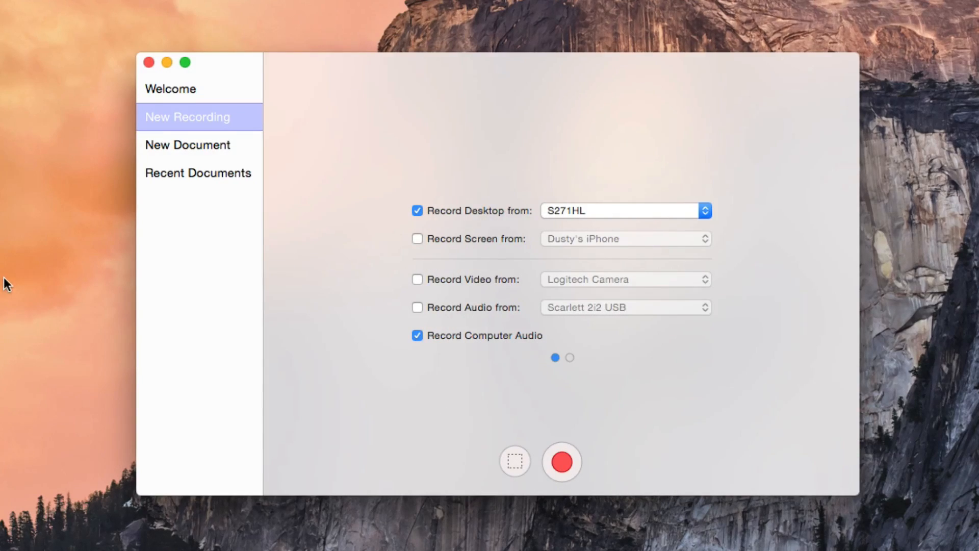
pyautogui.moveTo(312, 173)
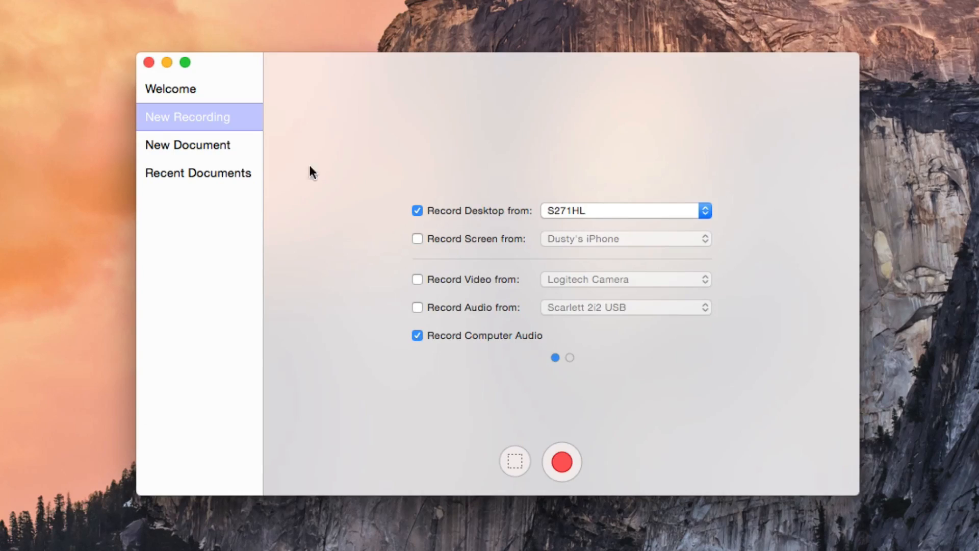
pyautogui.moveTo(198, 122)
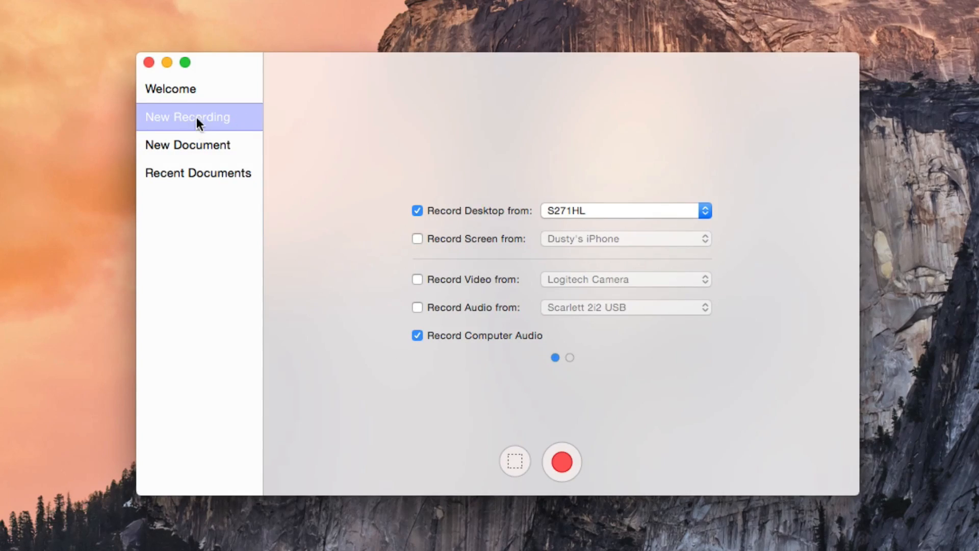
pyautogui.moveTo(313, 240)
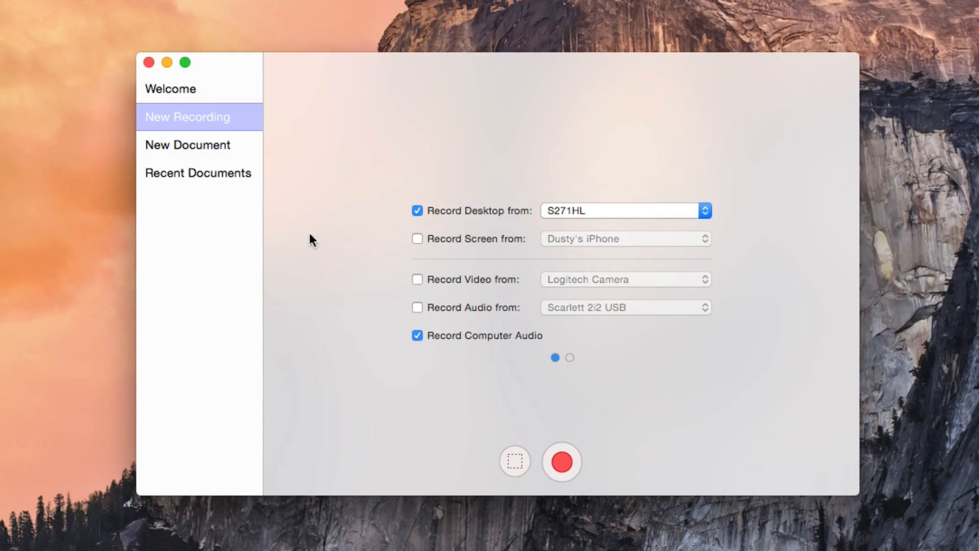
pyautogui.moveTo(418, 244)
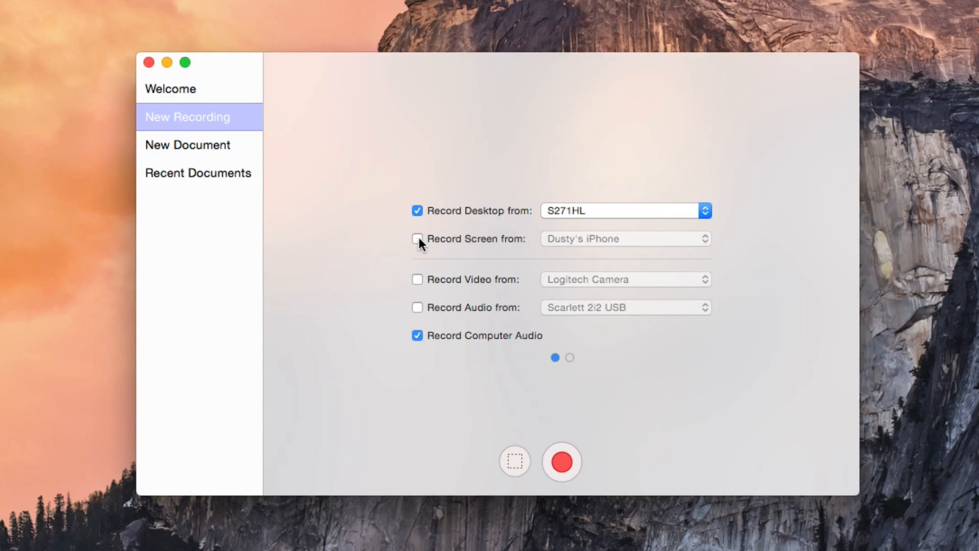
pyautogui.click(417, 239)
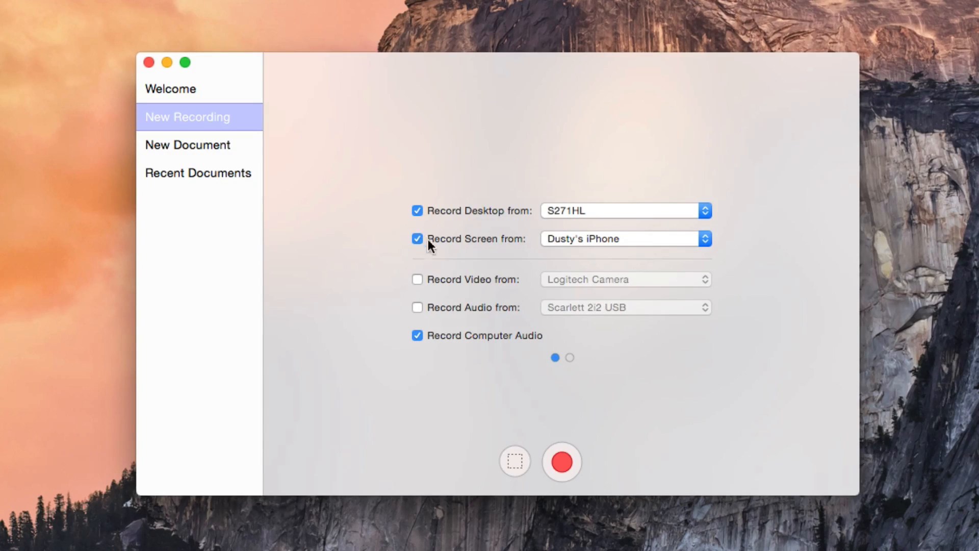
pyautogui.moveTo(497, 246)
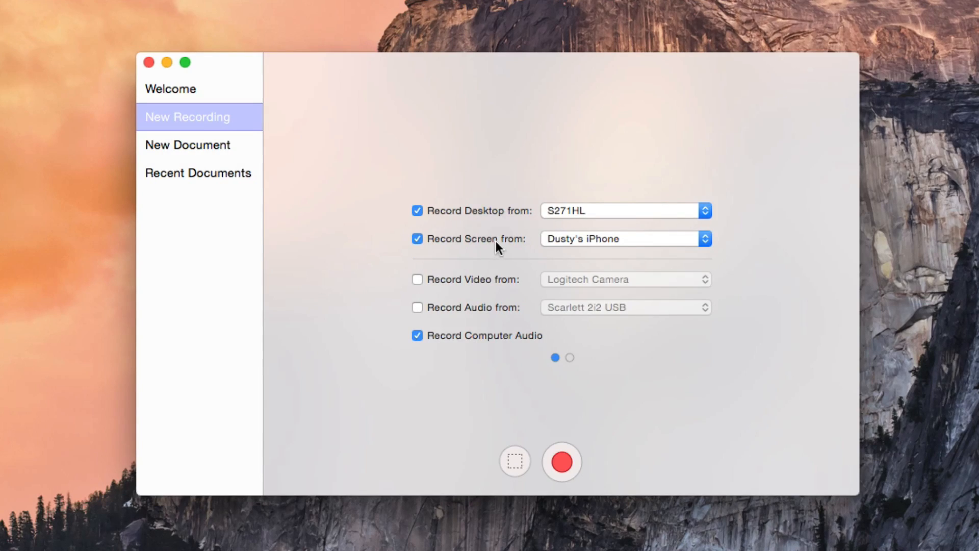
pyautogui.click(624, 238)
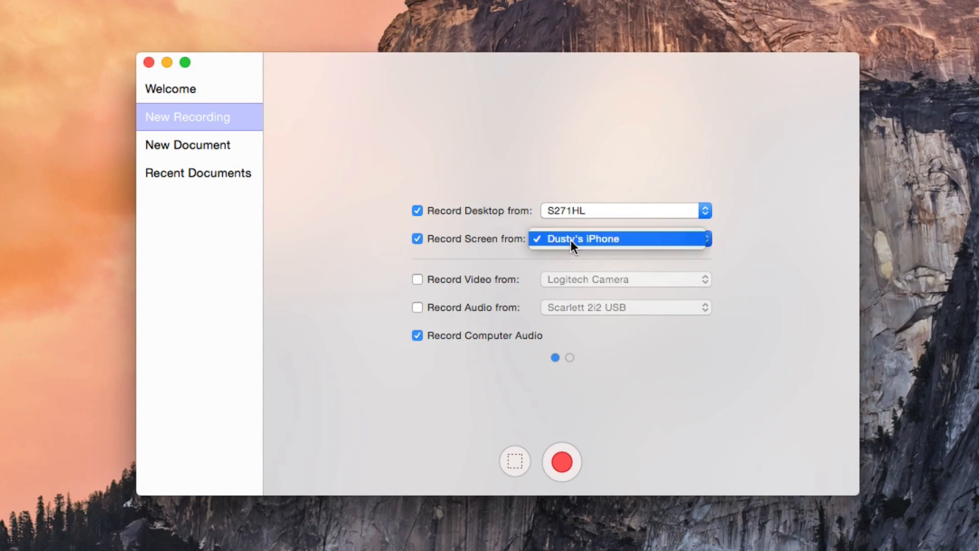
pyautogui.moveTo(630, 243)
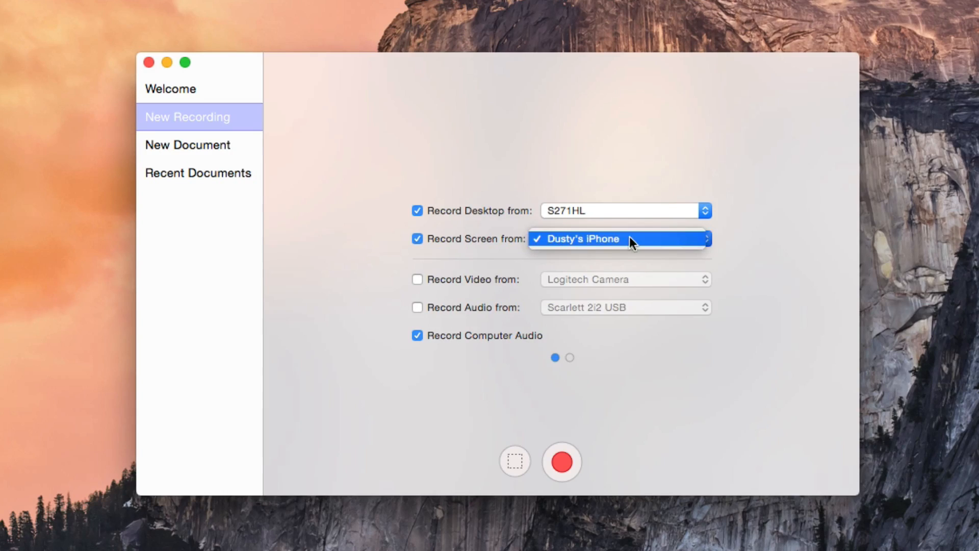
pyautogui.click(581, 239)
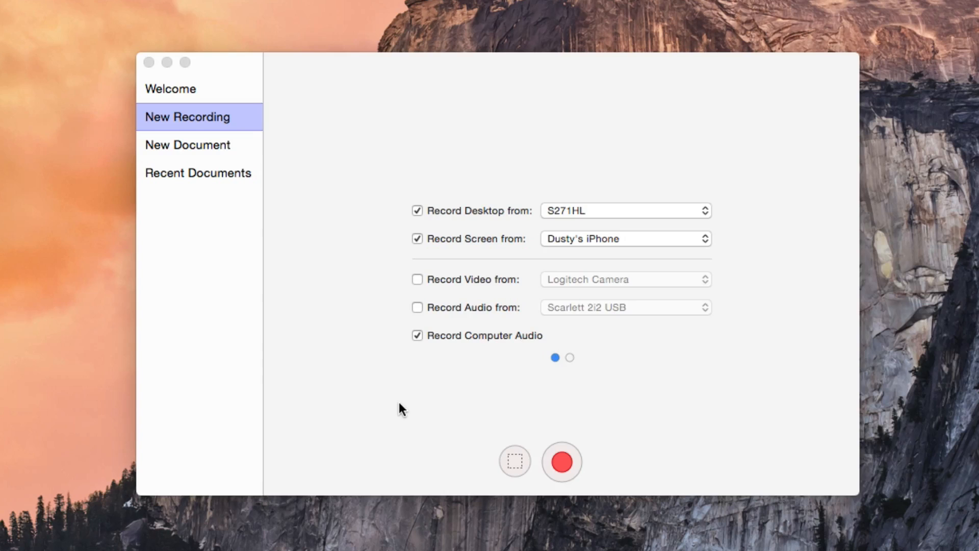
pyautogui.moveTo(562, 461)
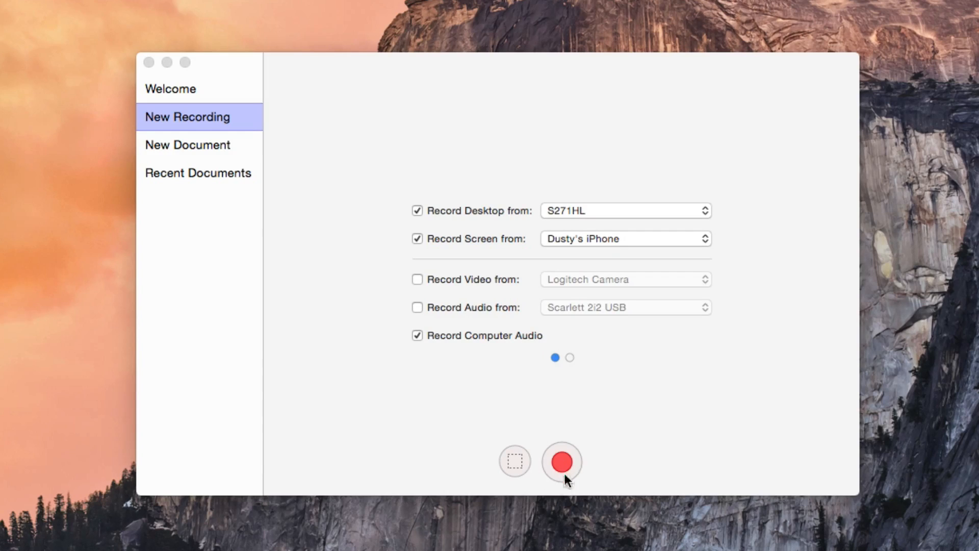
pyautogui.moveTo(570, 450)
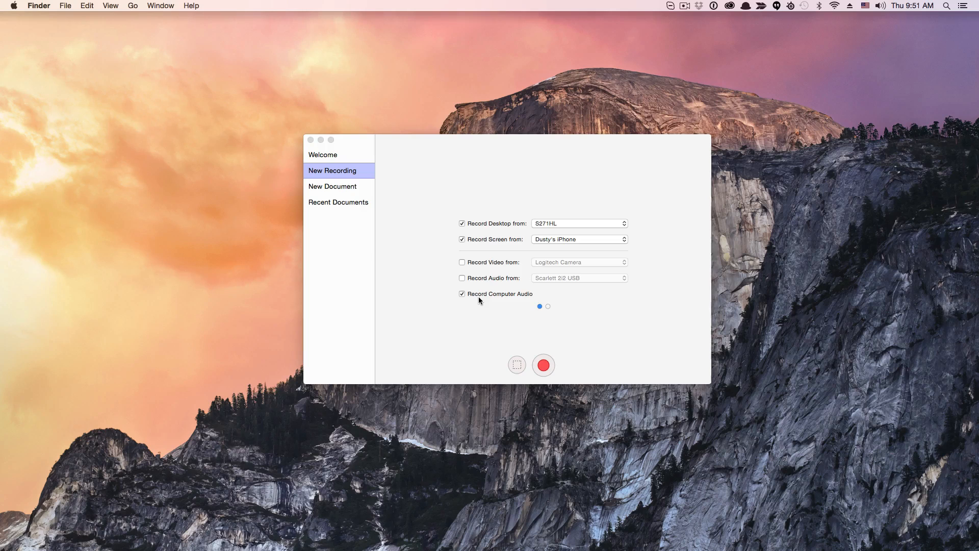
pyautogui.moveTo(348, 161)
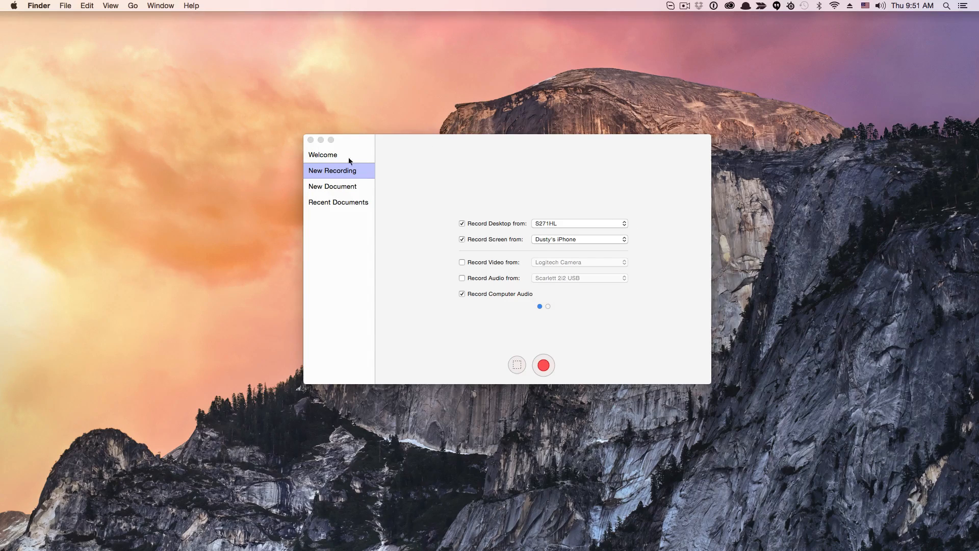
pyautogui.moveTo(390, 186)
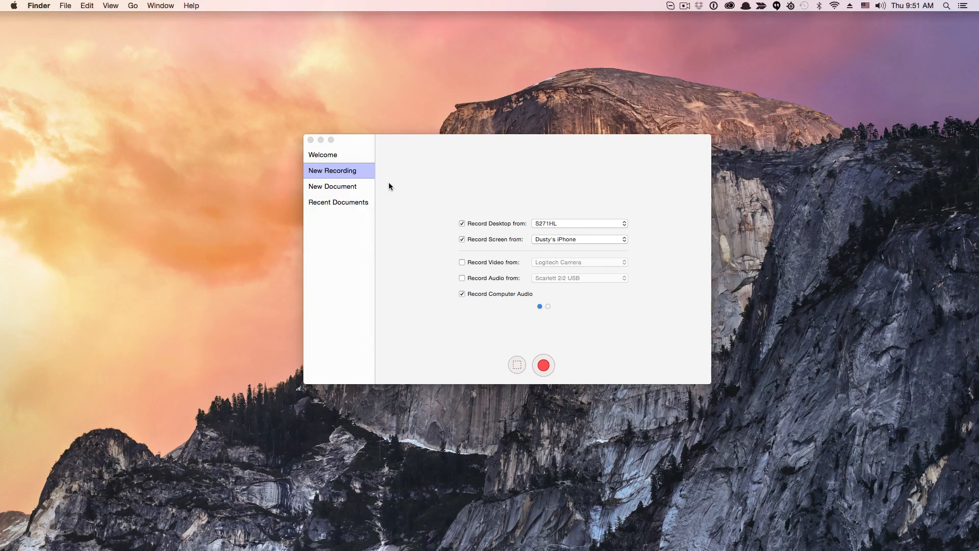
pyautogui.moveTo(592, 430)
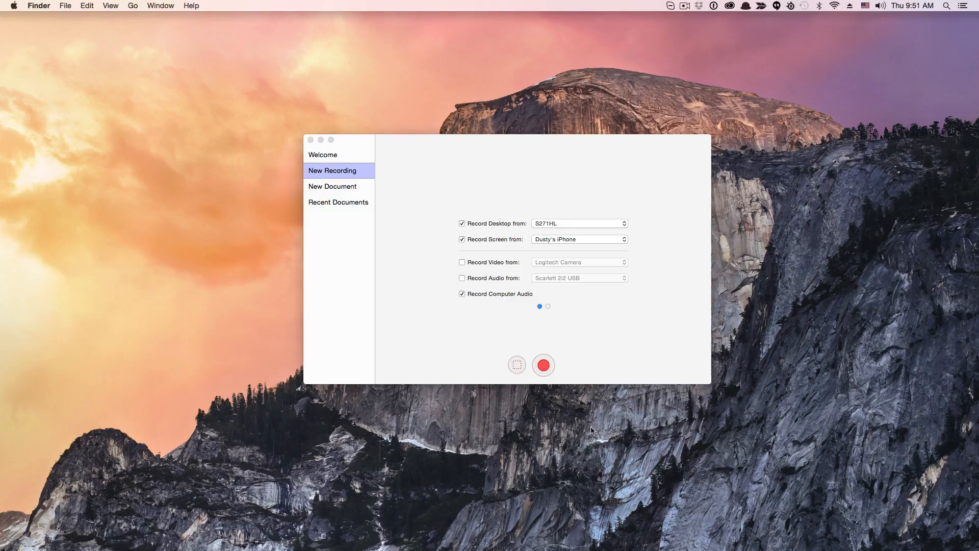
pyautogui.moveTo(584, 403)
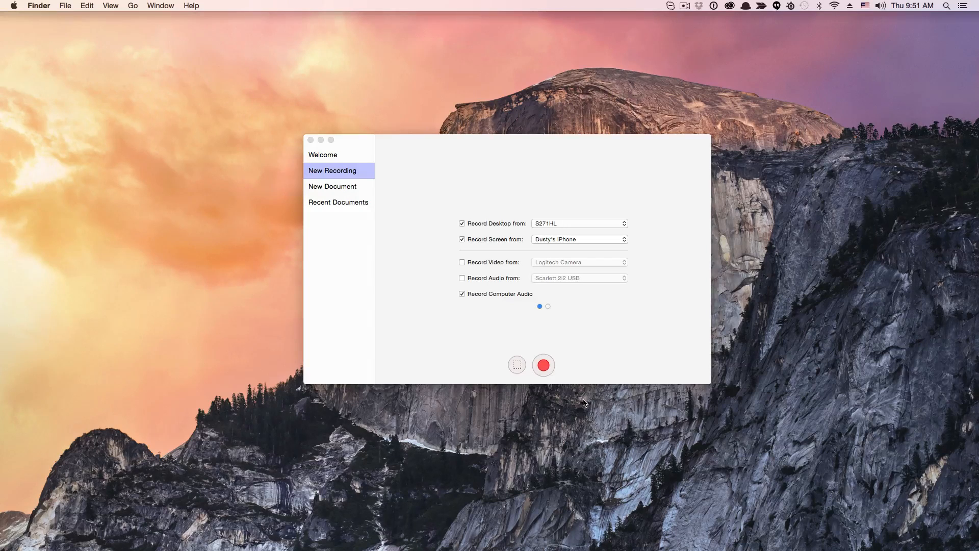
pyautogui.moveTo(581, 395)
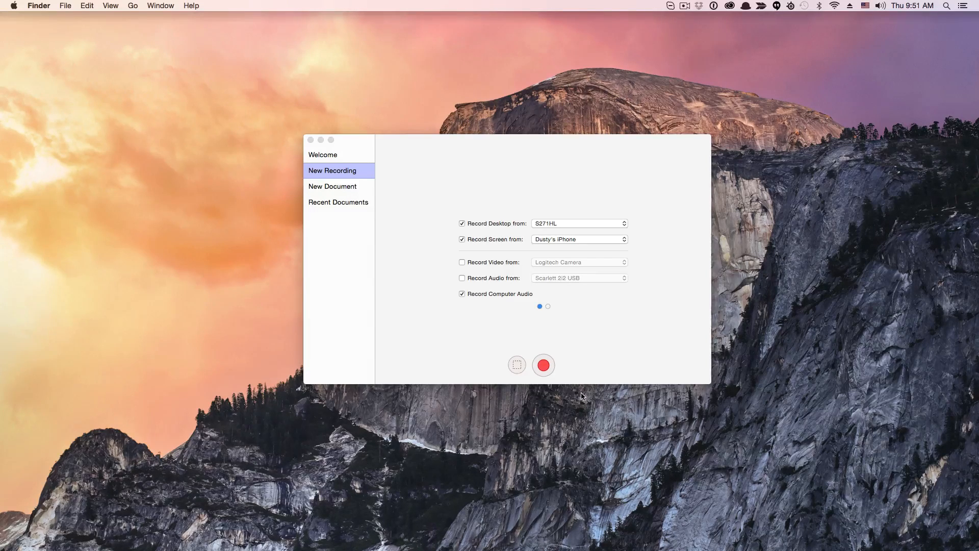
pyautogui.moveTo(581, 389)
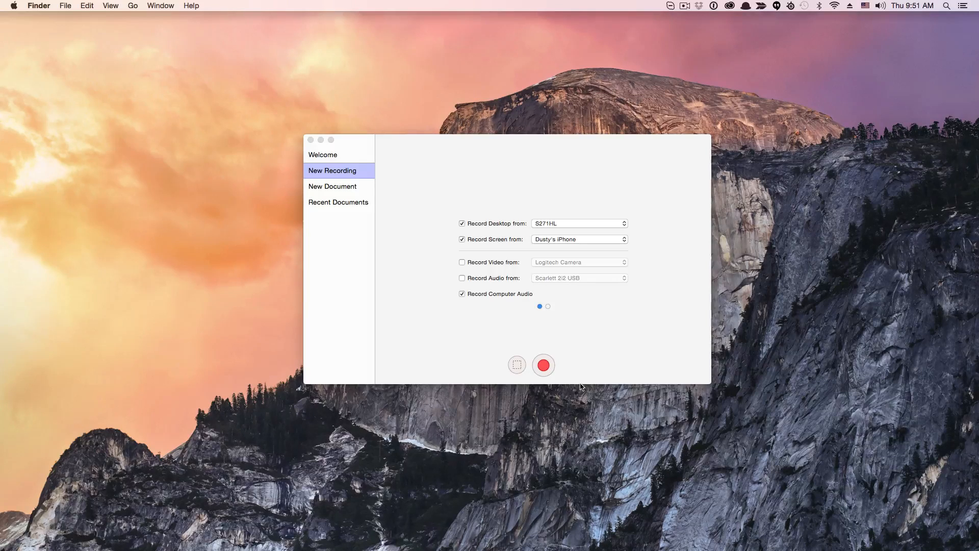
pyautogui.moveTo(581, 373)
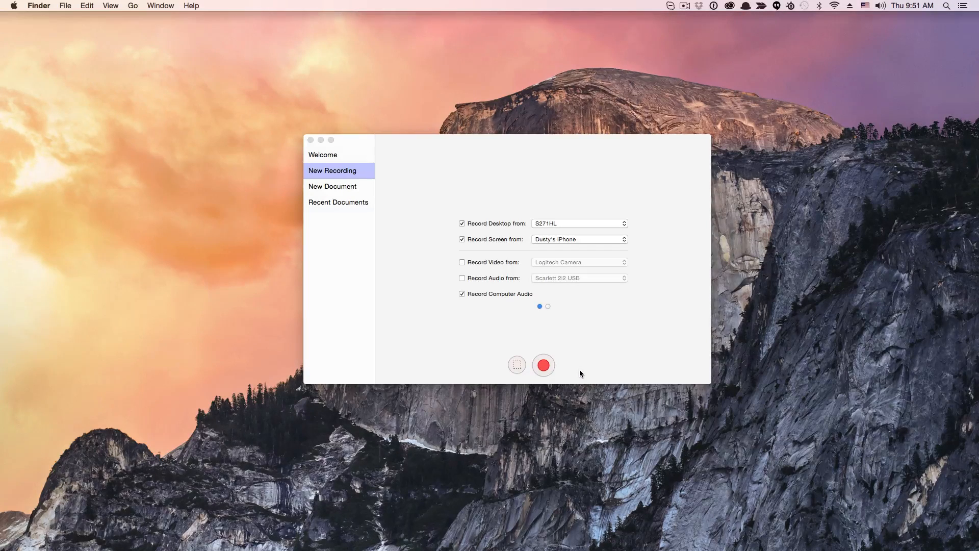
pyautogui.moveTo(581, 365)
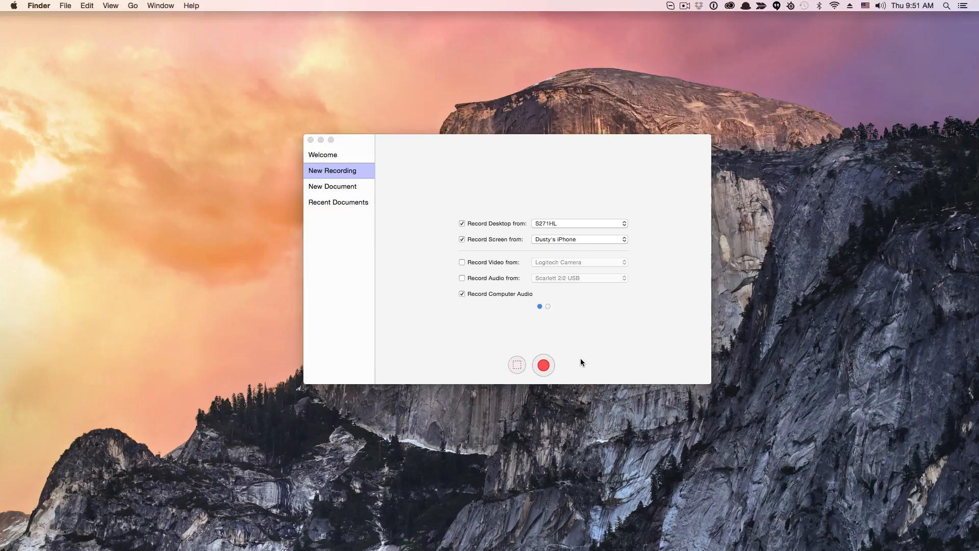
pyautogui.moveTo(581, 355)
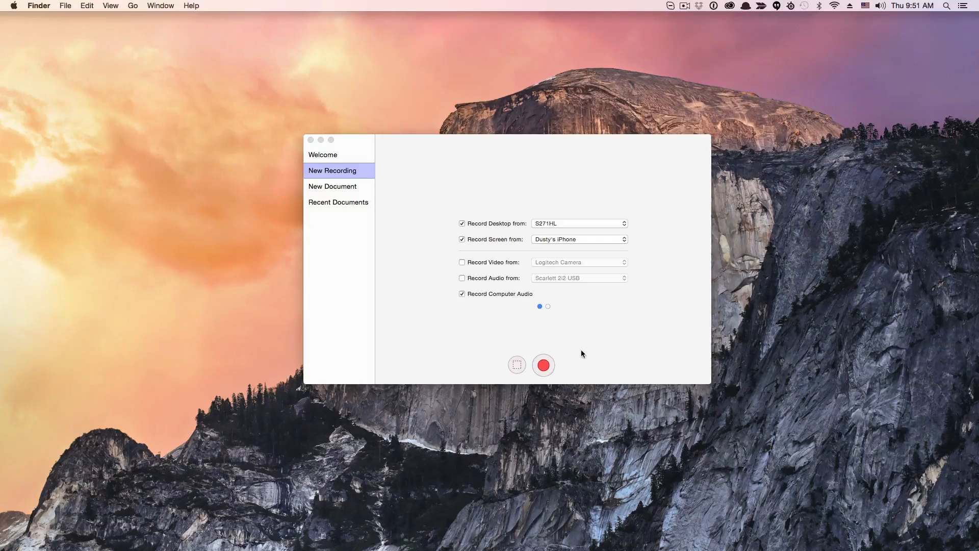
pyautogui.moveTo(581, 350)
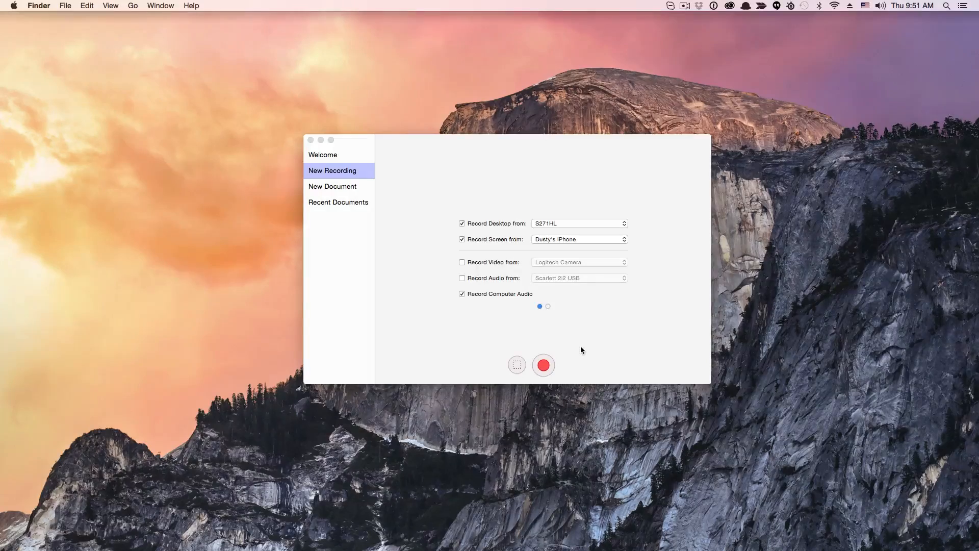